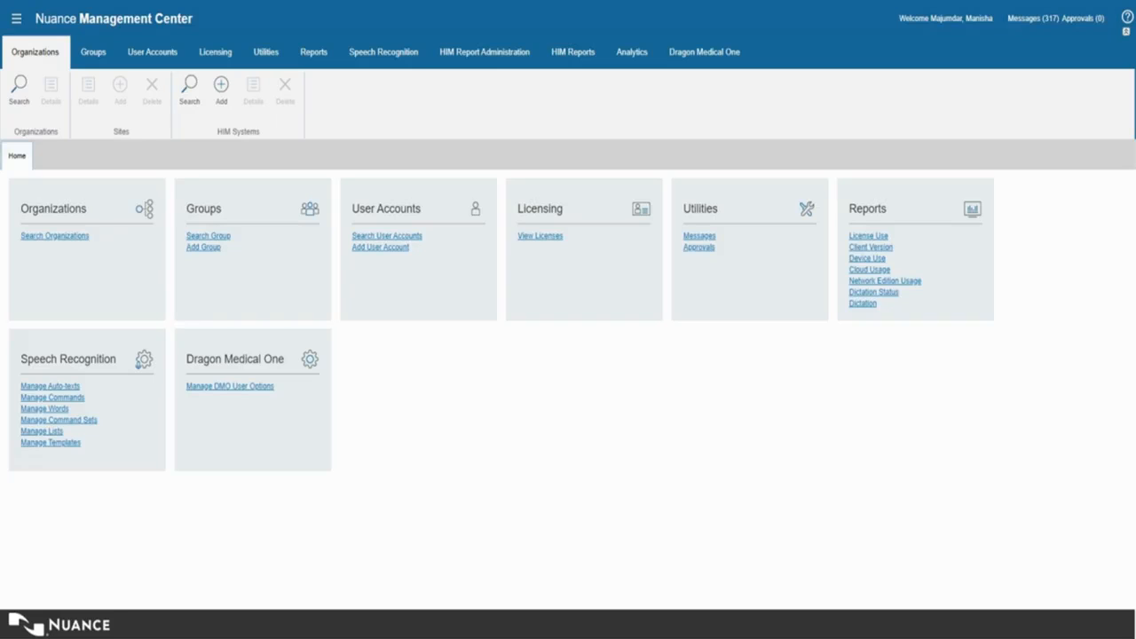
# Go to Speech Recognition's Manage Words page and list the Default Site's vocabulary words.
pyautogui.click(384, 52)
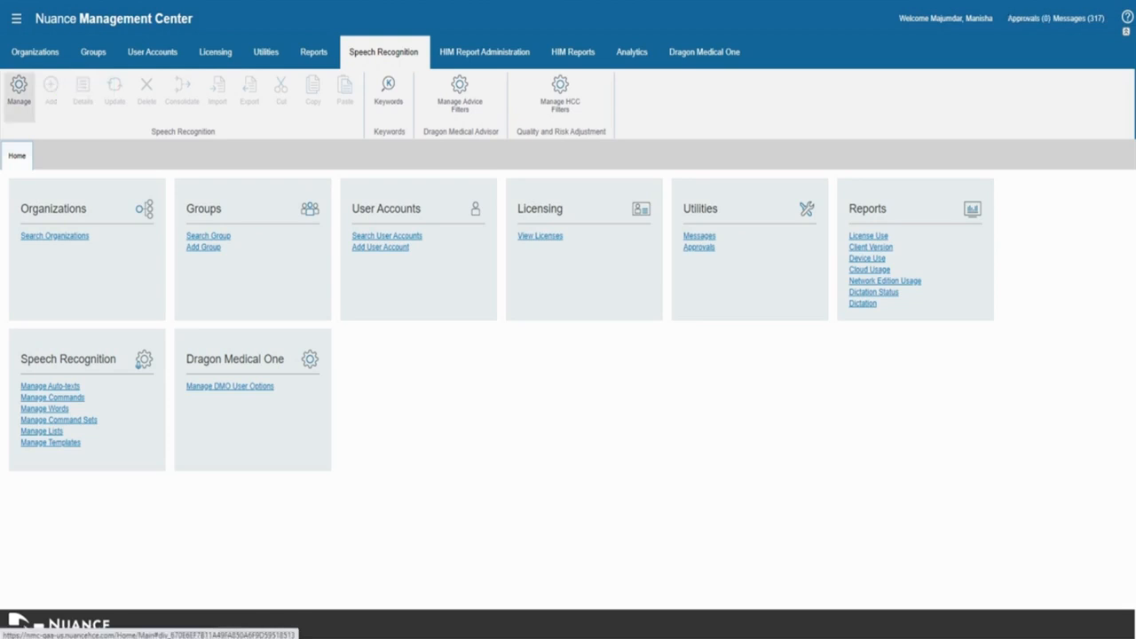
pyautogui.click(42, 409)
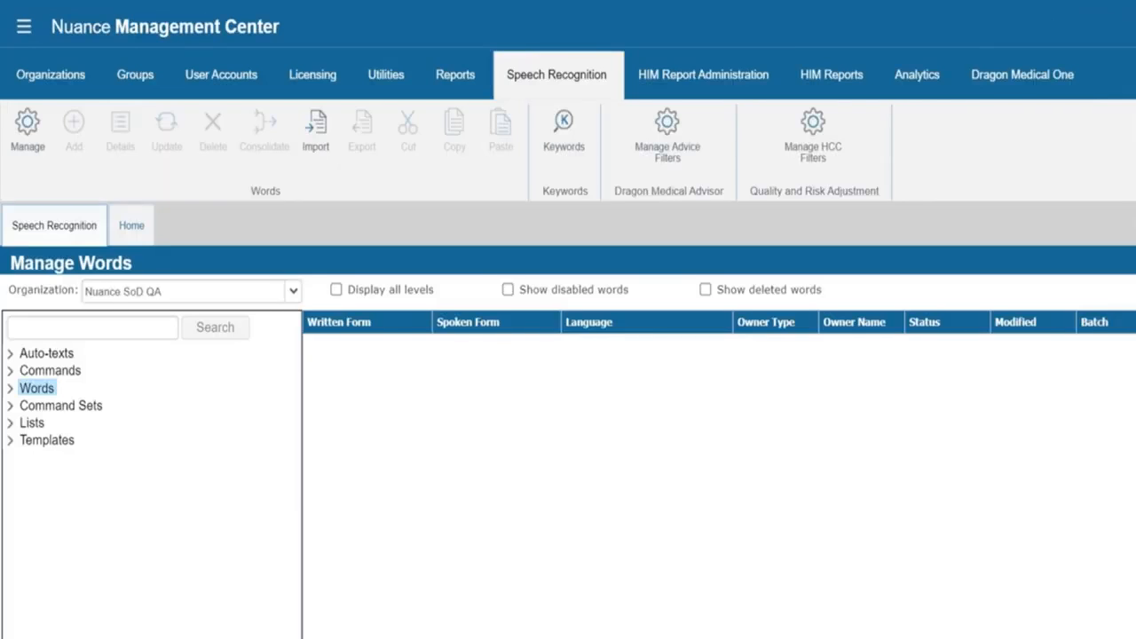
pyautogui.click(37, 387)
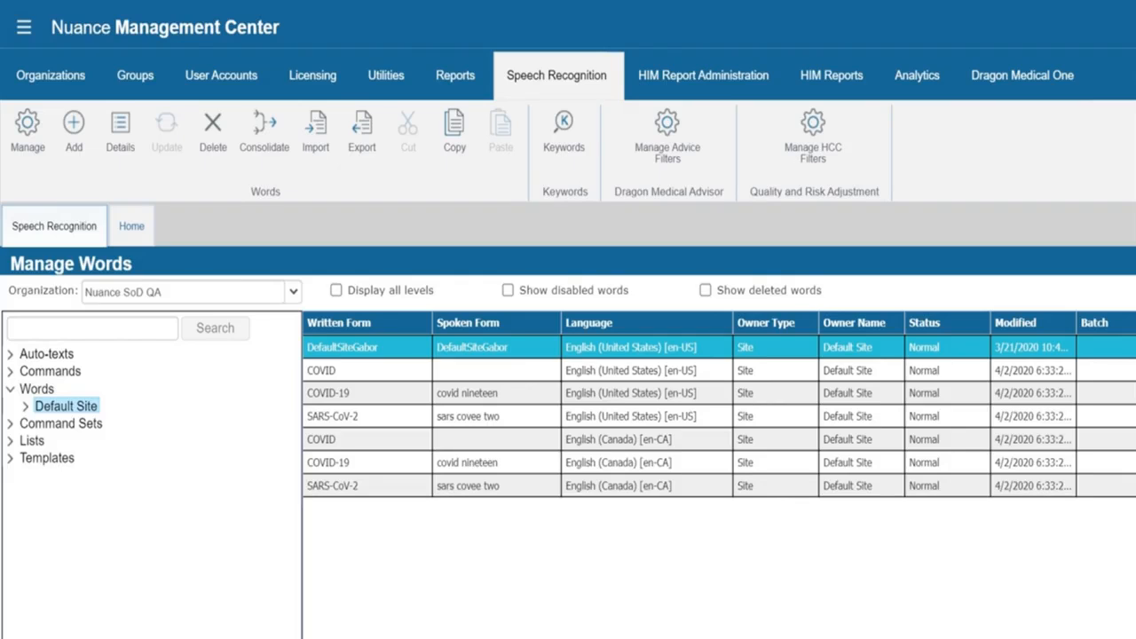
# Expand Default Site and show the custom words belonging to Thomas Group.
pyautogui.click(25, 405)
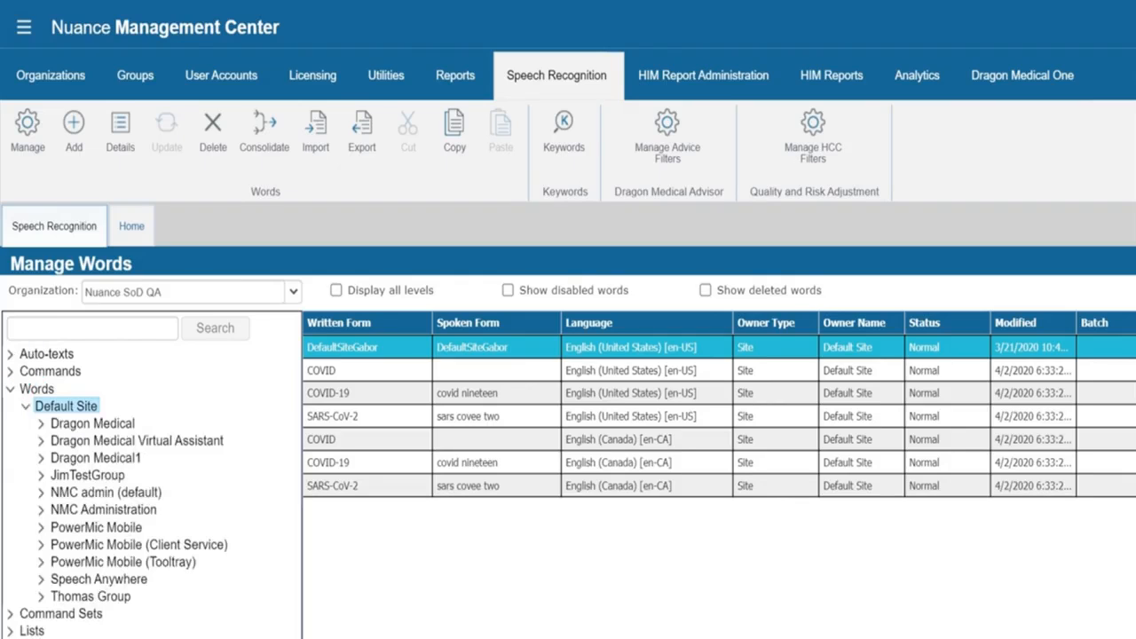
pyautogui.click(86, 597)
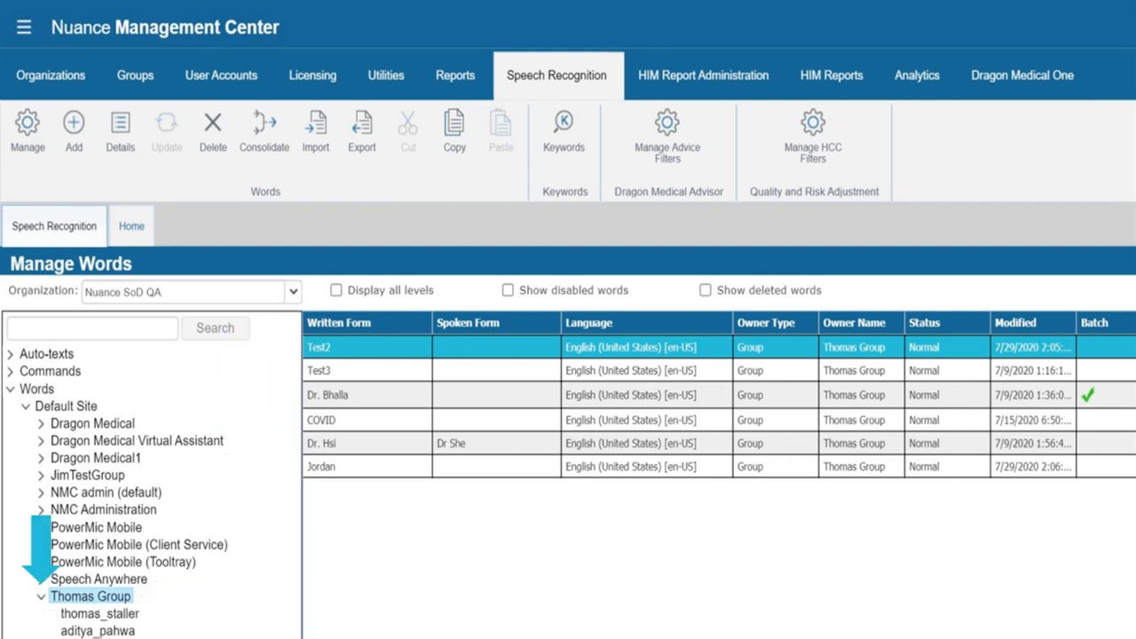
pyautogui.scroll(-3)
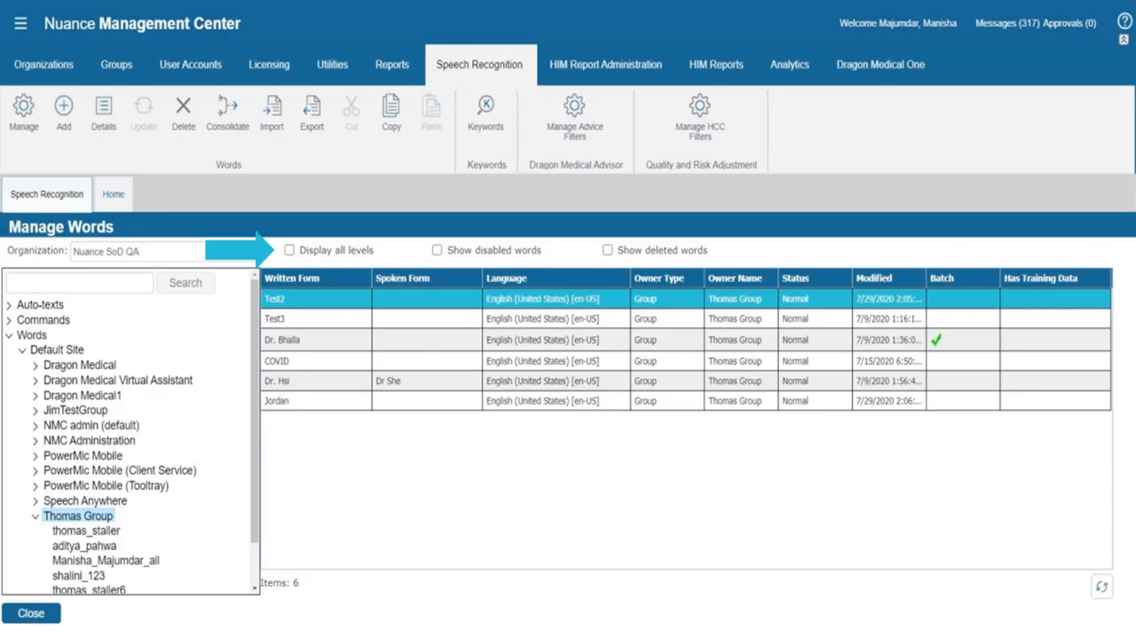
# Toggle Display all levels on and off, then show one Thomas Group user's two personal words.
pyautogui.click(290, 248)
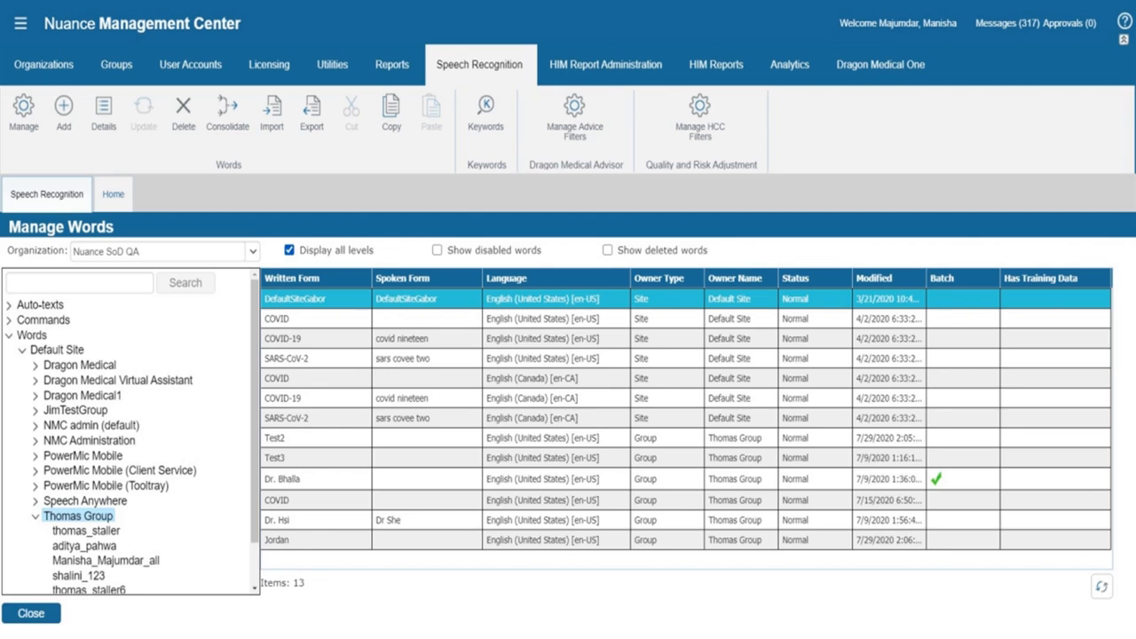
pyautogui.click(288, 248)
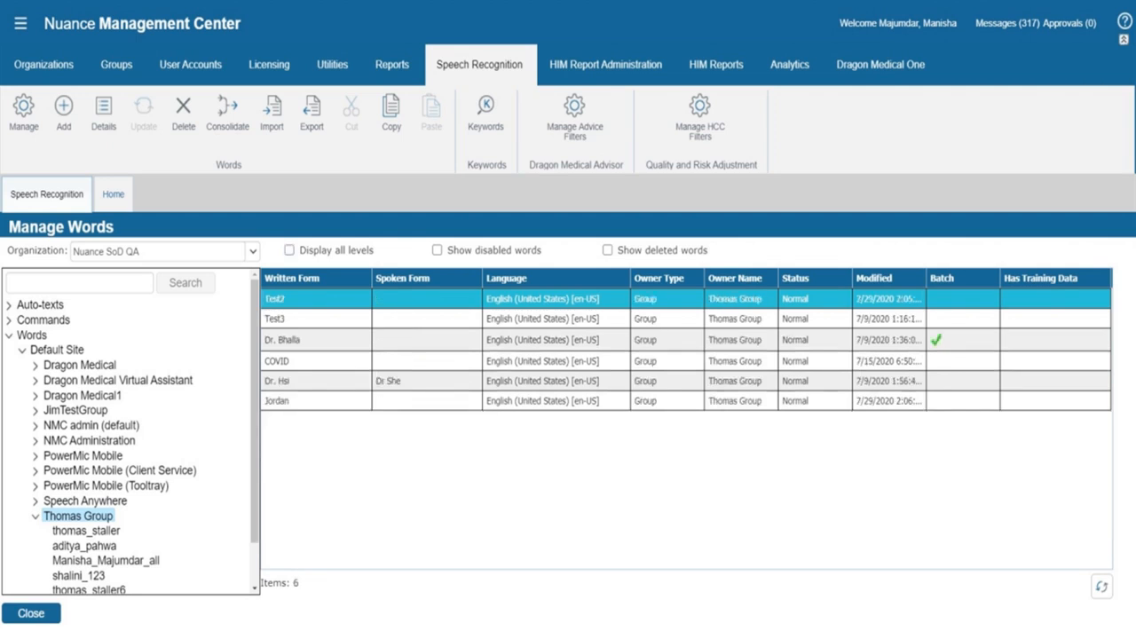
pyautogui.click(96, 578)
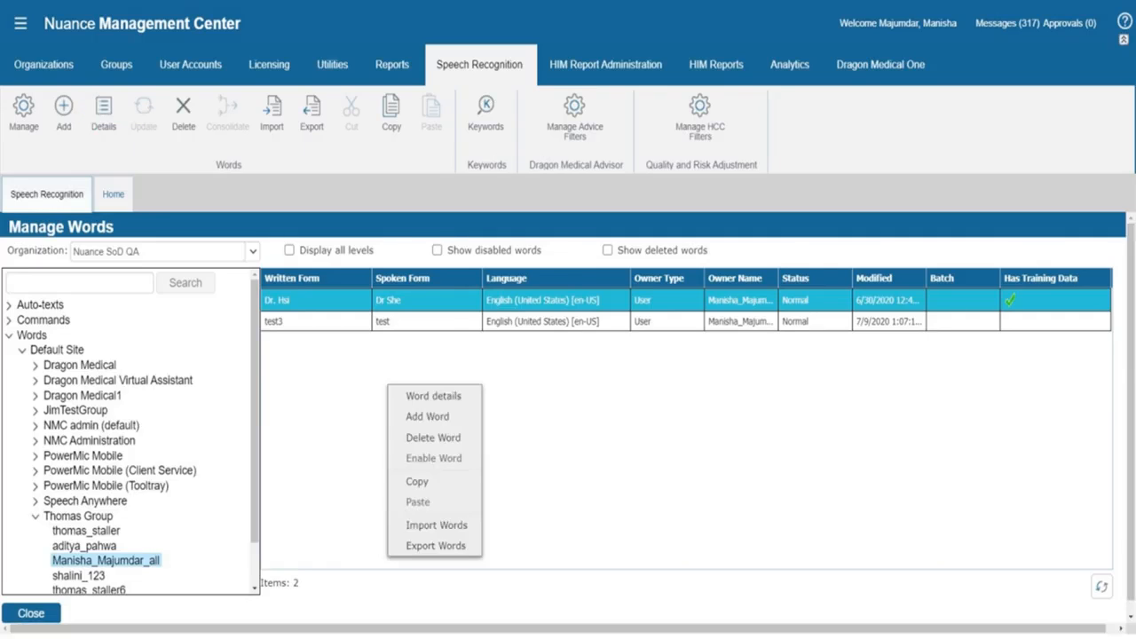
pyautogui.moveTo(433, 416)
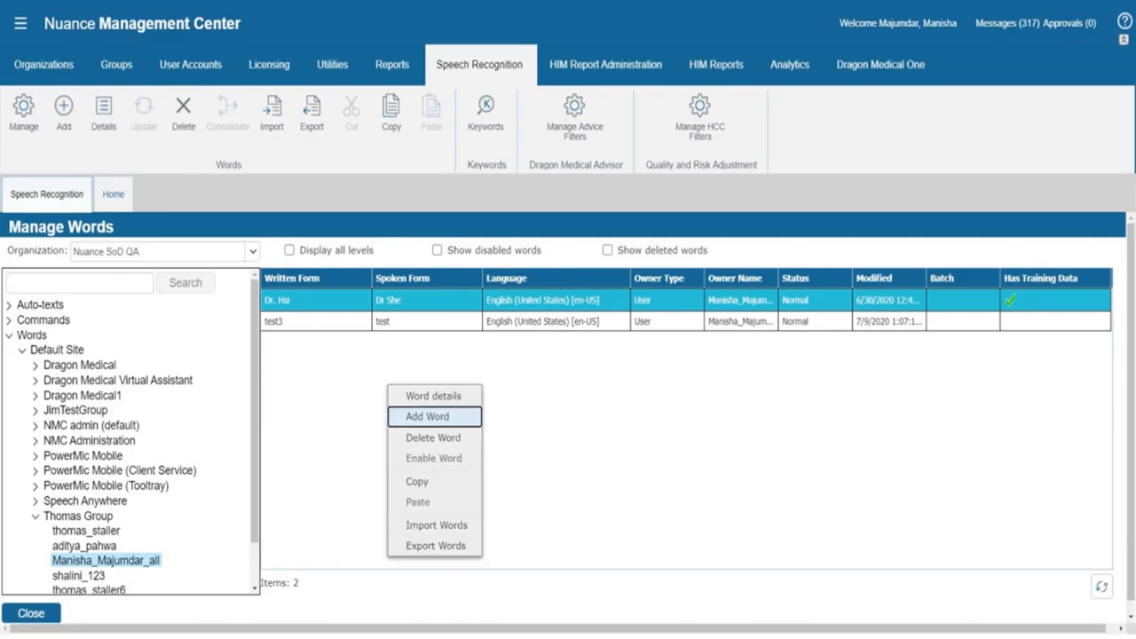
# Add the word 'Dr. Ryken' with spoken form 'Dr Rye kin' in English (United States) and save it.
pyautogui.click(433, 416)
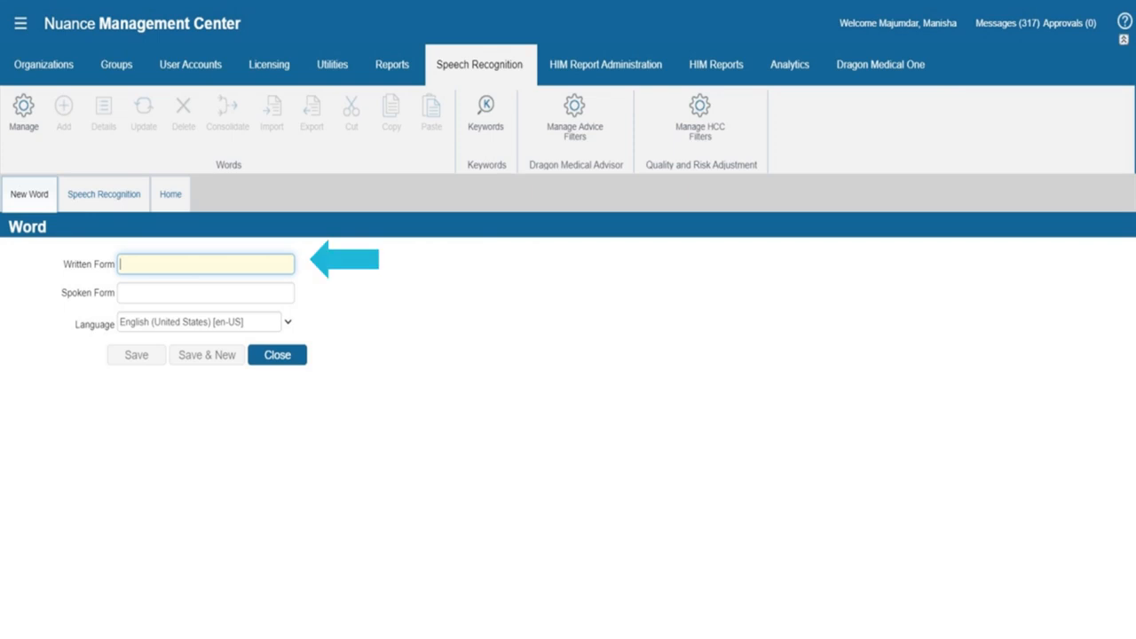
pyautogui.write('Dr.')
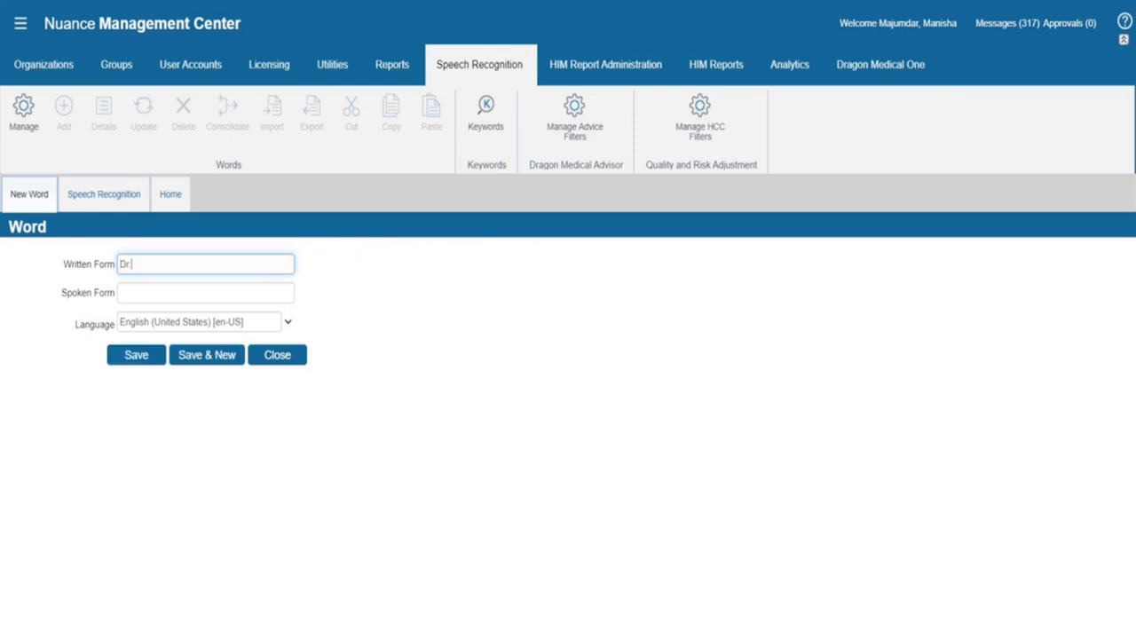
pyautogui.write('Ryken')
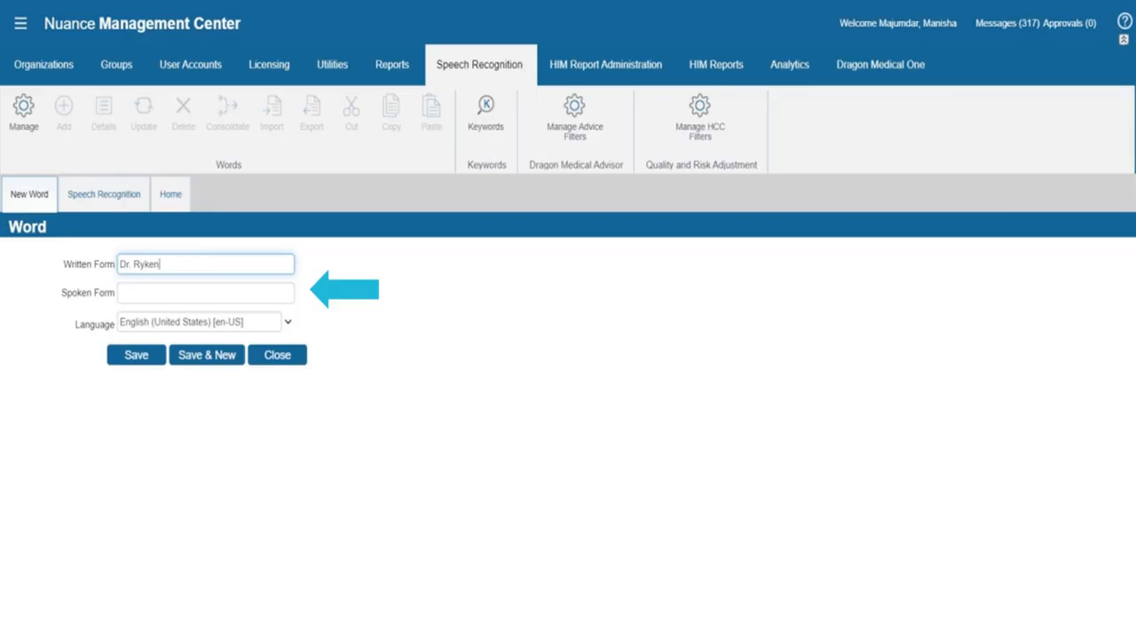
pyautogui.write('Dr Rye kin')
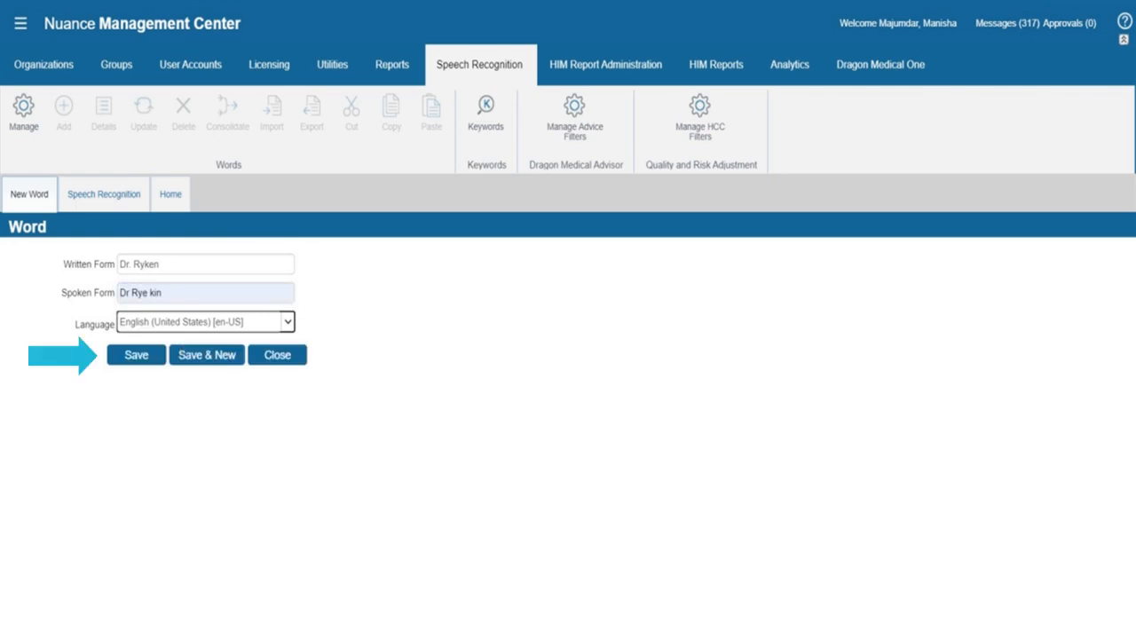
pyautogui.click(135, 355)
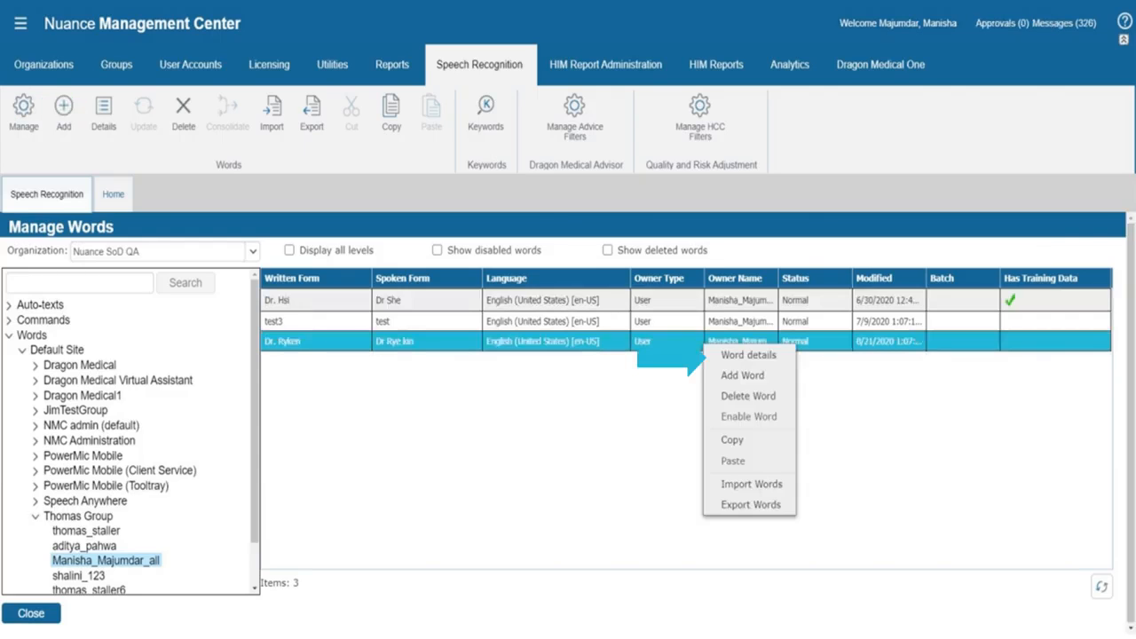
# Change Dr. Ryken's spoken form to 'Doctor Rye kin', then choose Delete Word for it.
pyautogui.click(748, 355)
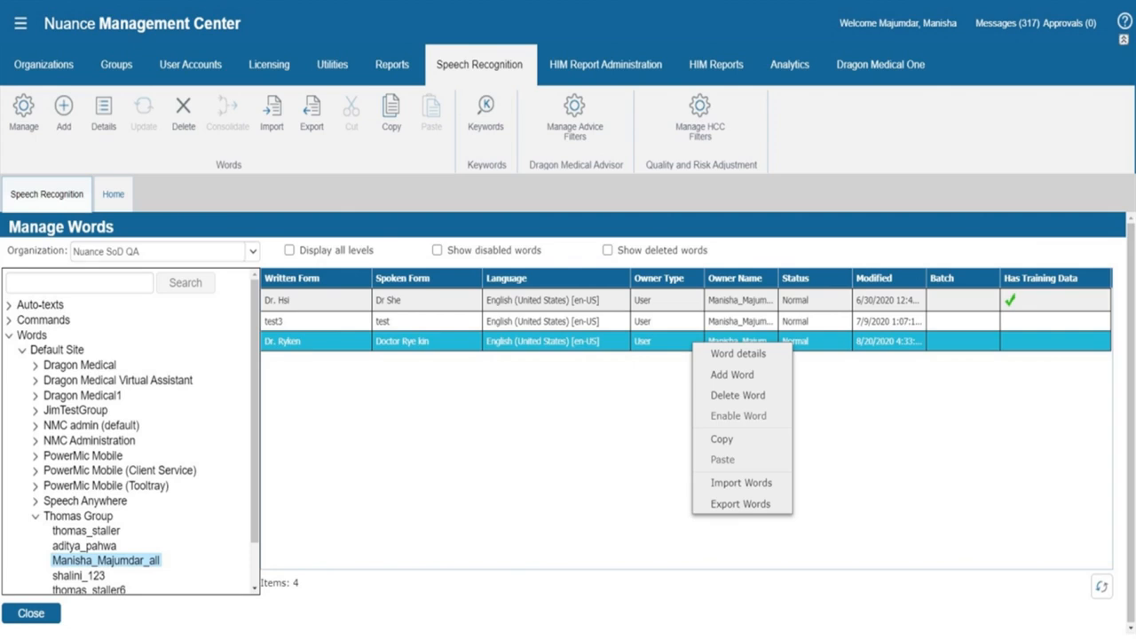
pyautogui.click(739, 394)
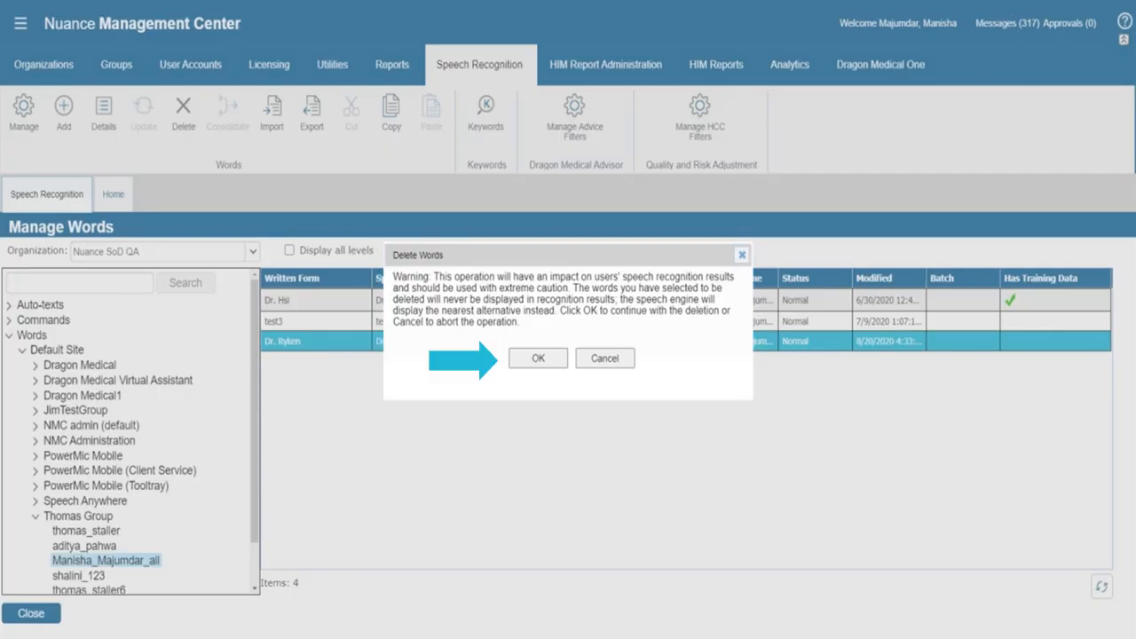
# Confirm deleting Dr. Ryken, review it under Show deleted words, then hide deleted words again.
pyautogui.click(536, 358)
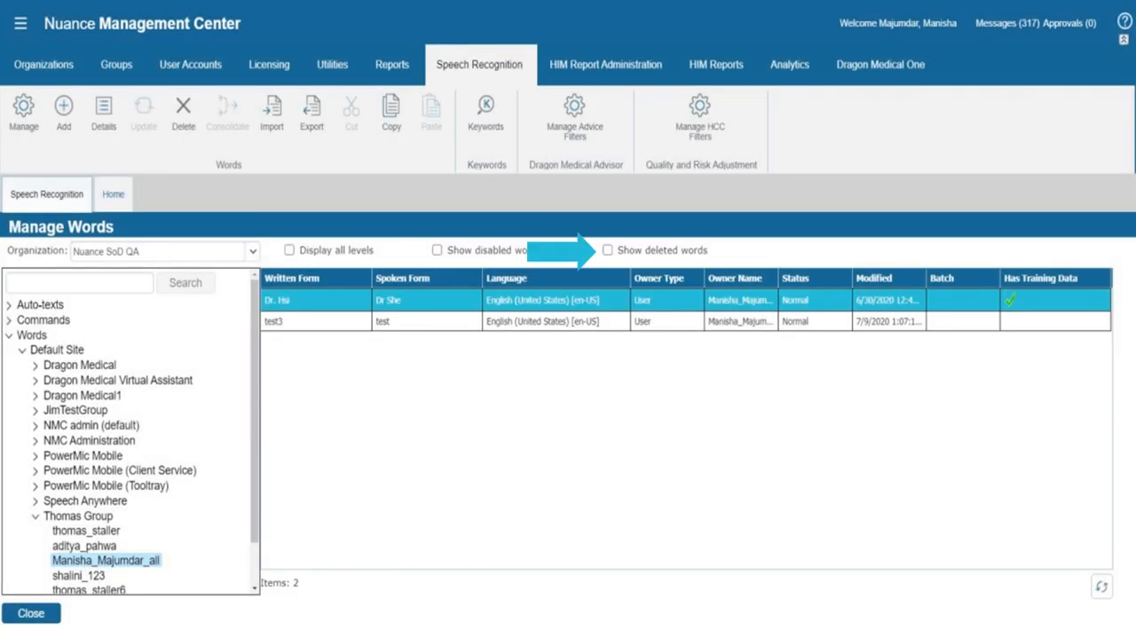
pyautogui.click(608, 249)
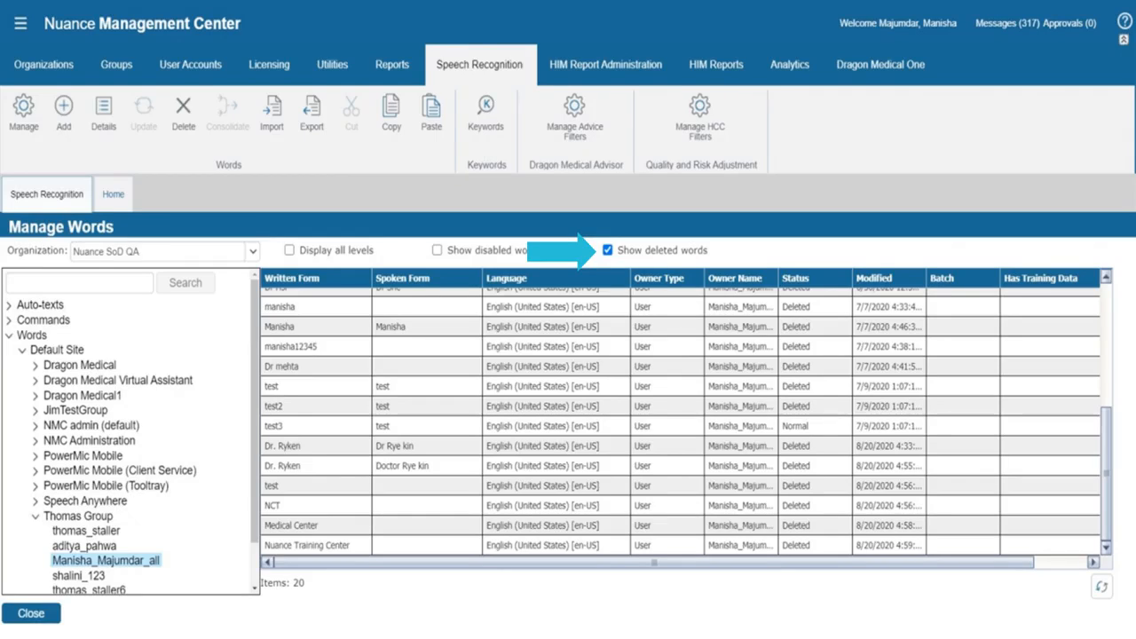
pyautogui.click(608, 248)
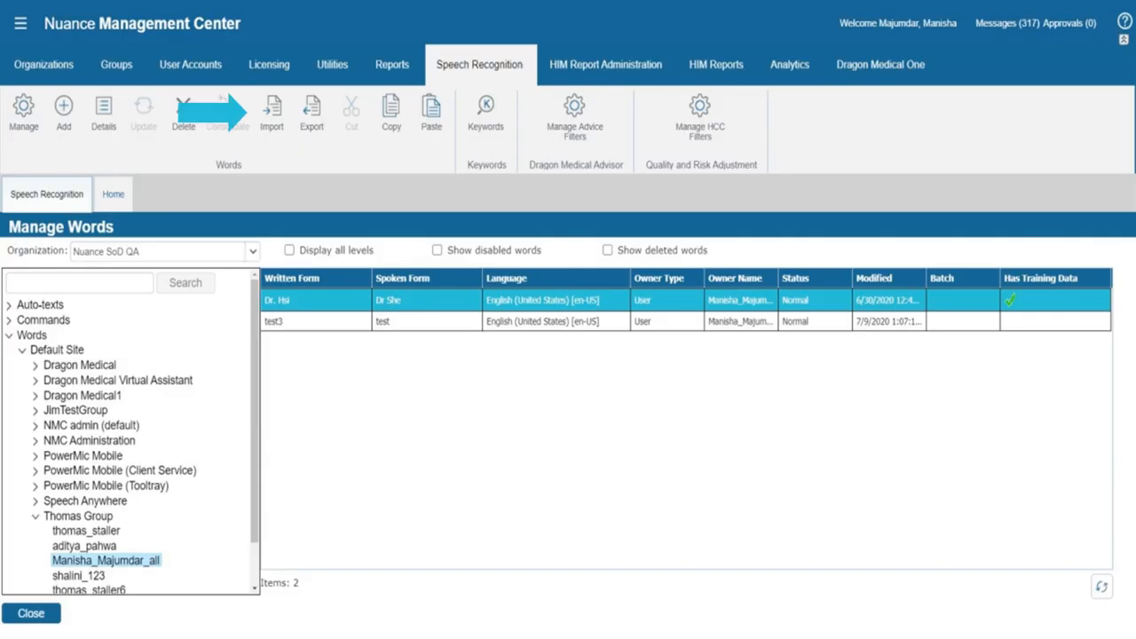
# Start the Import Words wizard from the text file and select all seven hospital words.
pyautogui.click(270, 107)
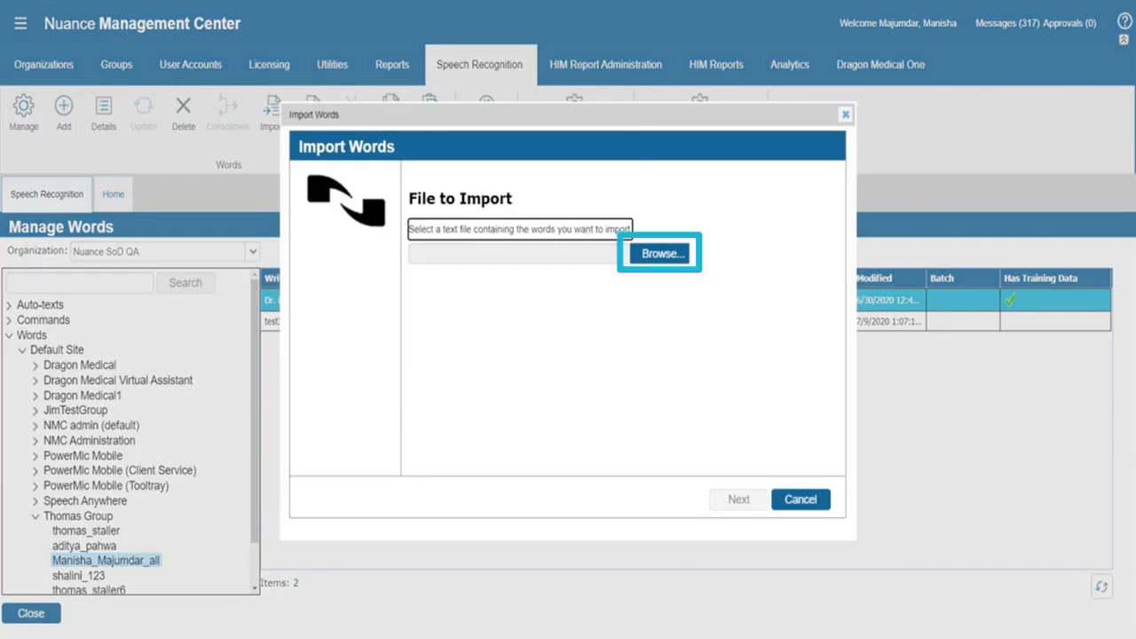
pyautogui.click(661, 252)
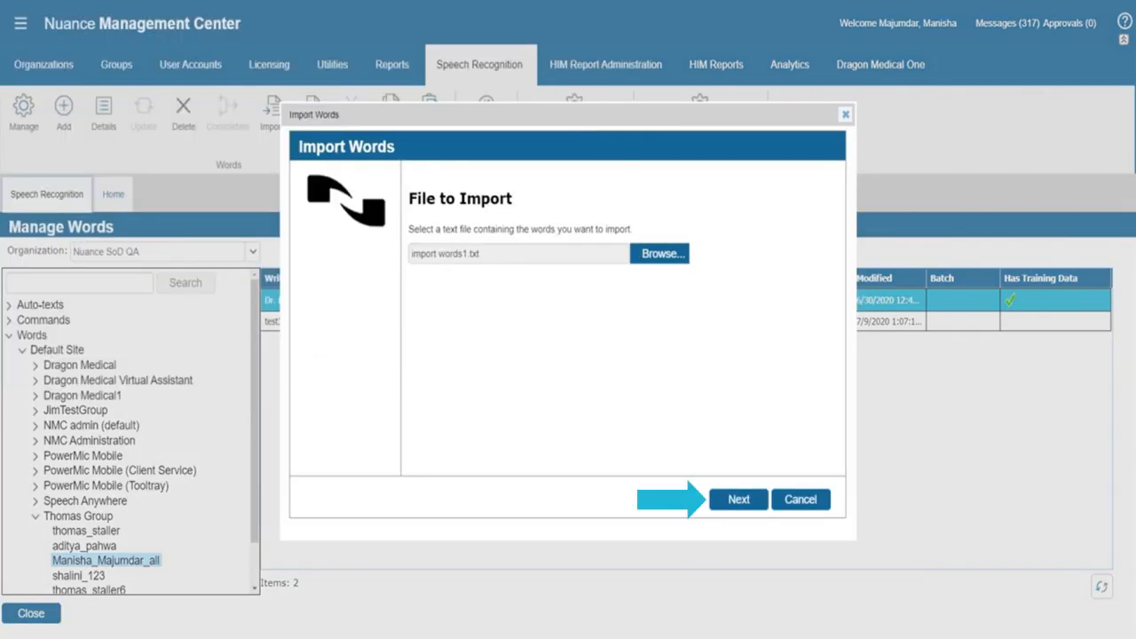
pyautogui.click(738, 499)
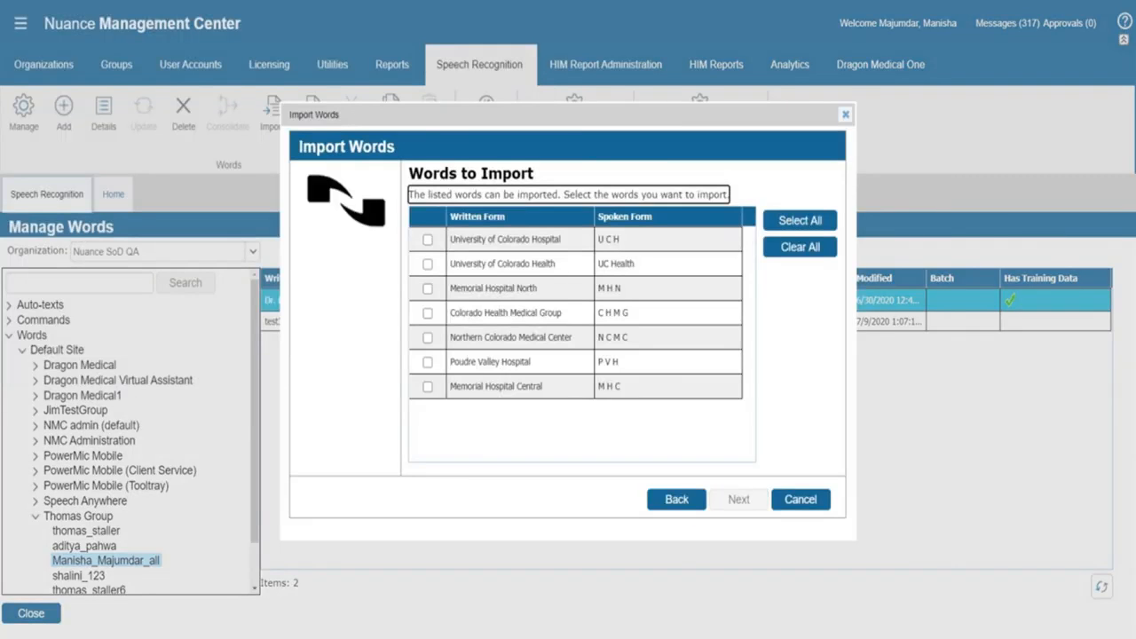
pyautogui.click(799, 220)
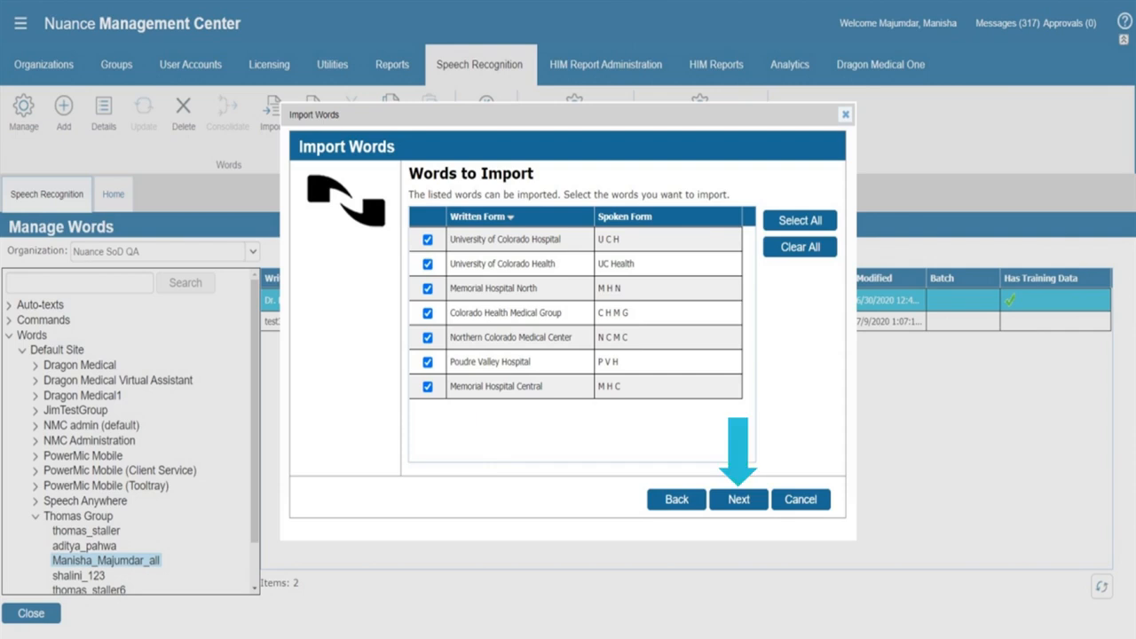
pyautogui.click(738, 499)
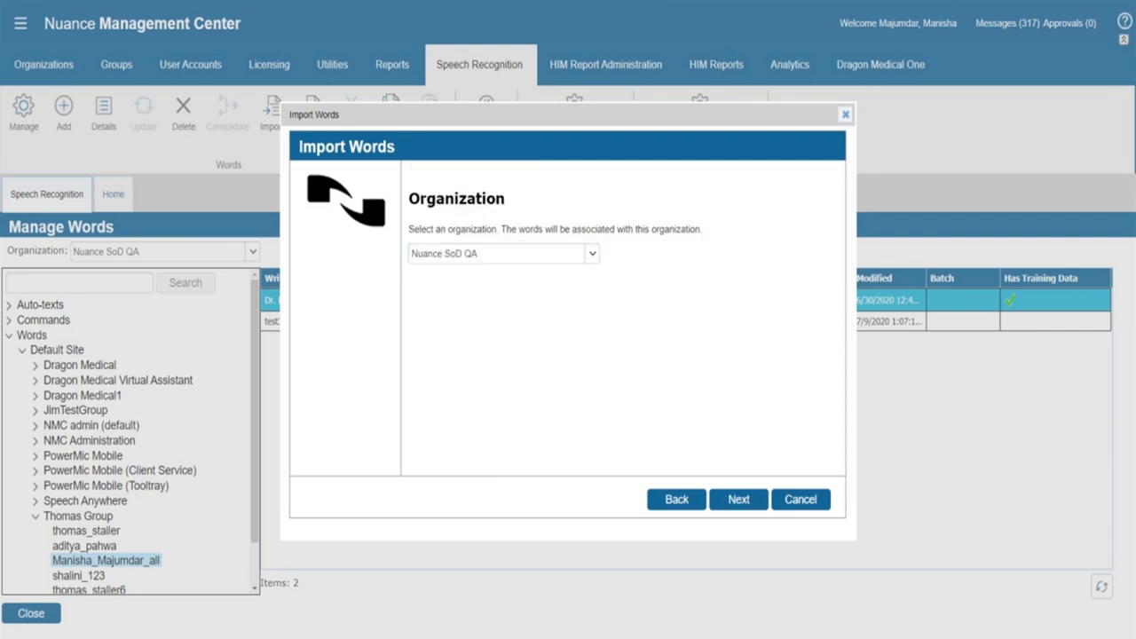
# Import them into Nuance SoD QA's Default Site for English (United States) and finish the wizard.
pyautogui.click(739, 499)
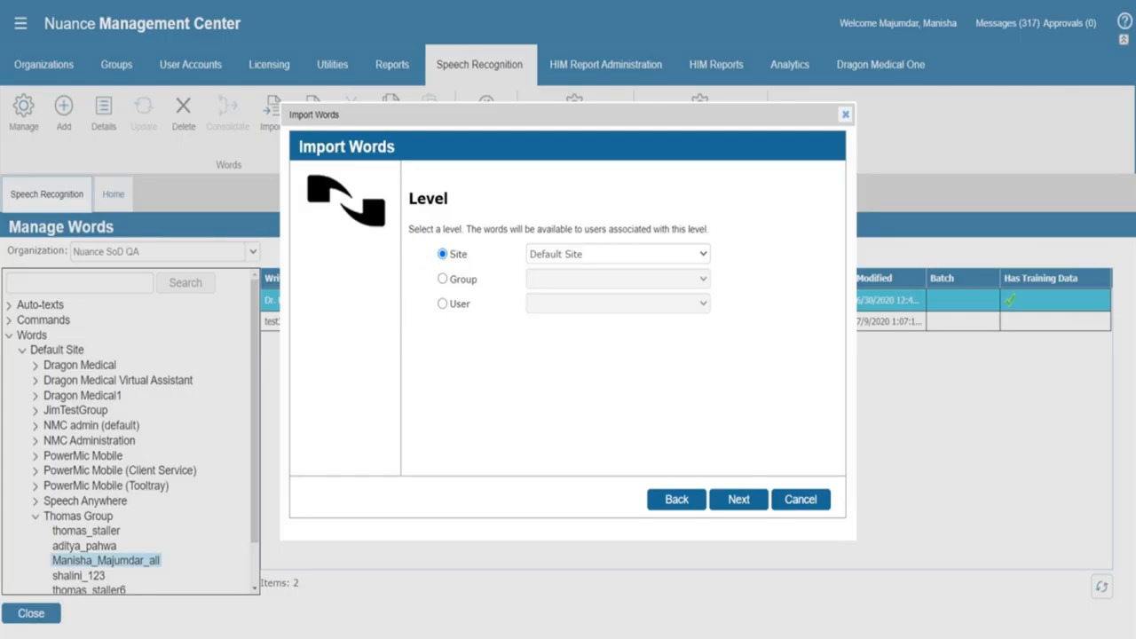
pyautogui.click(739, 499)
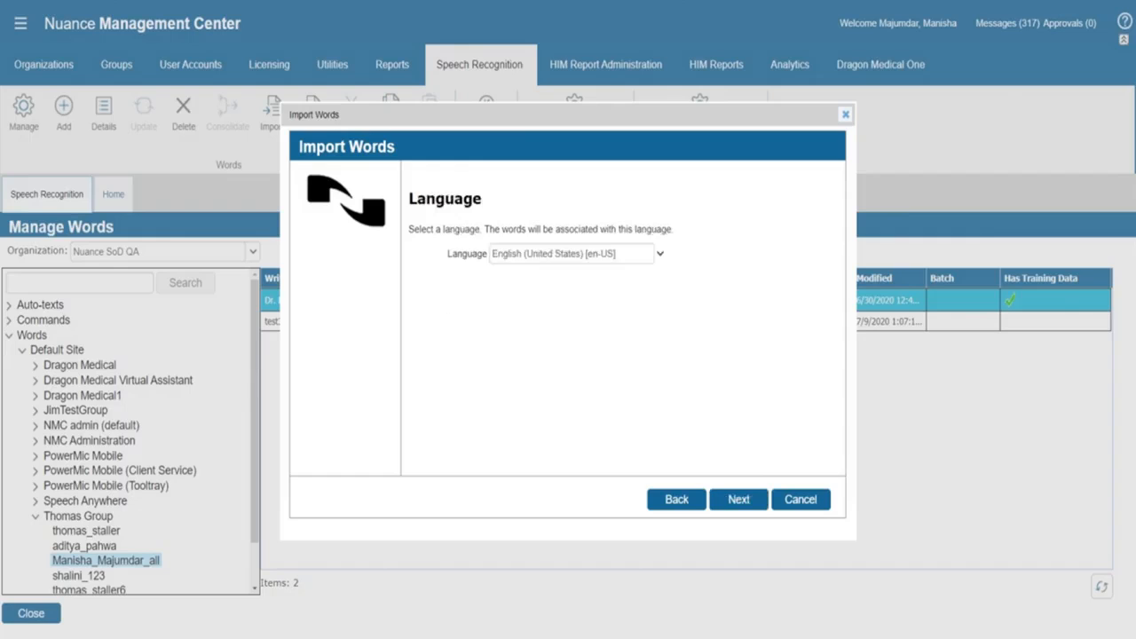
pyautogui.click(657, 254)
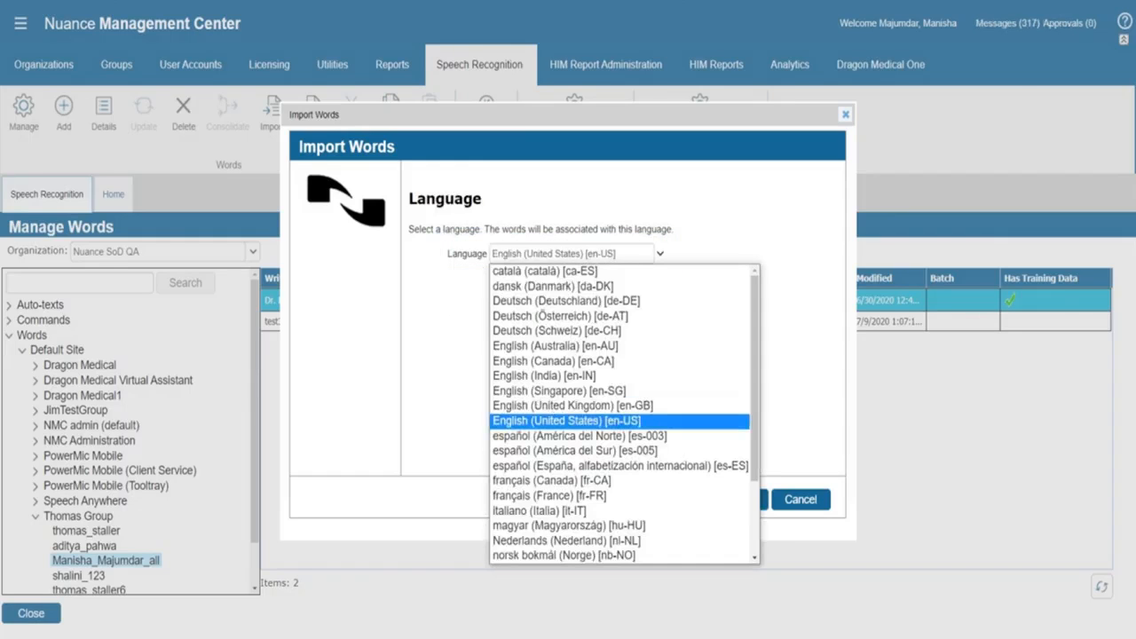
pyautogui.click(739, 499)
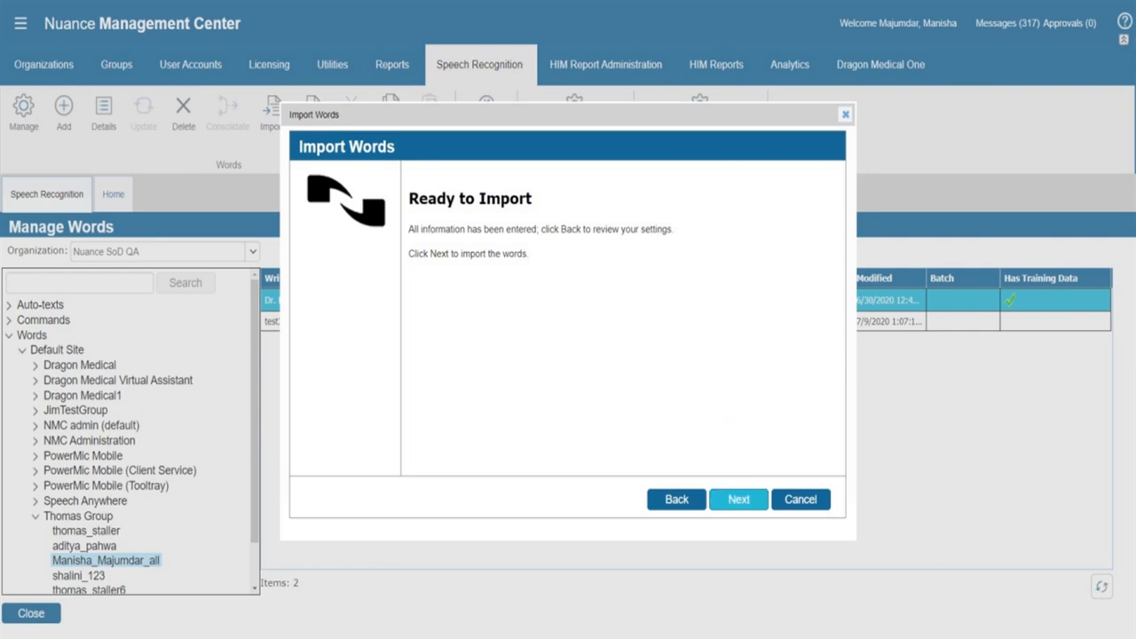
pyautogui.click(739, 499)
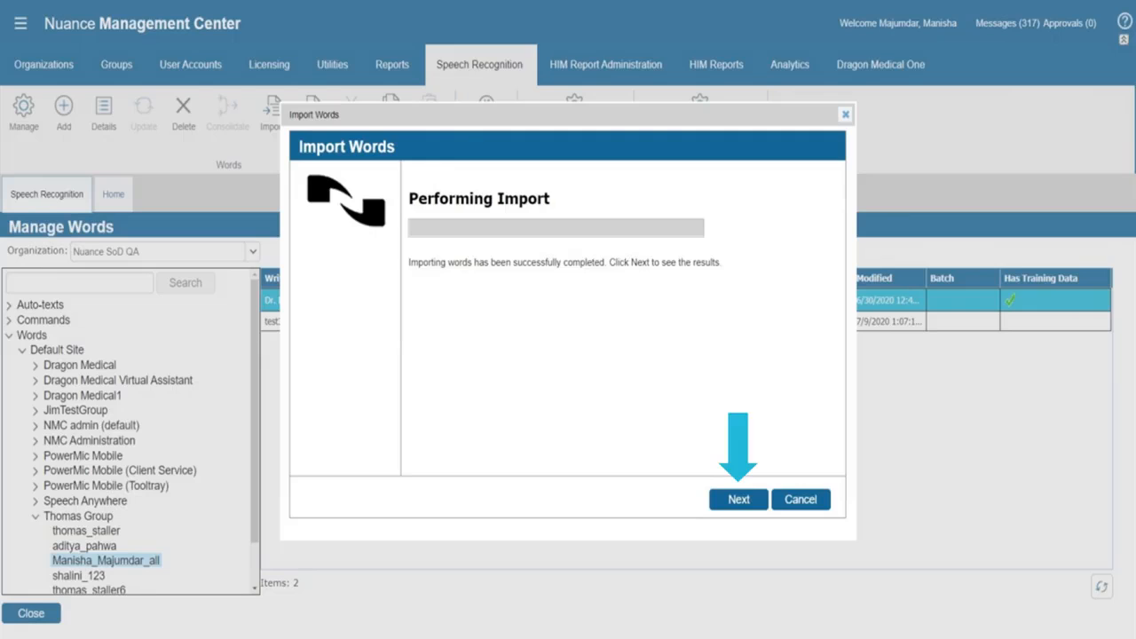
pyautogui.click(739, 499)
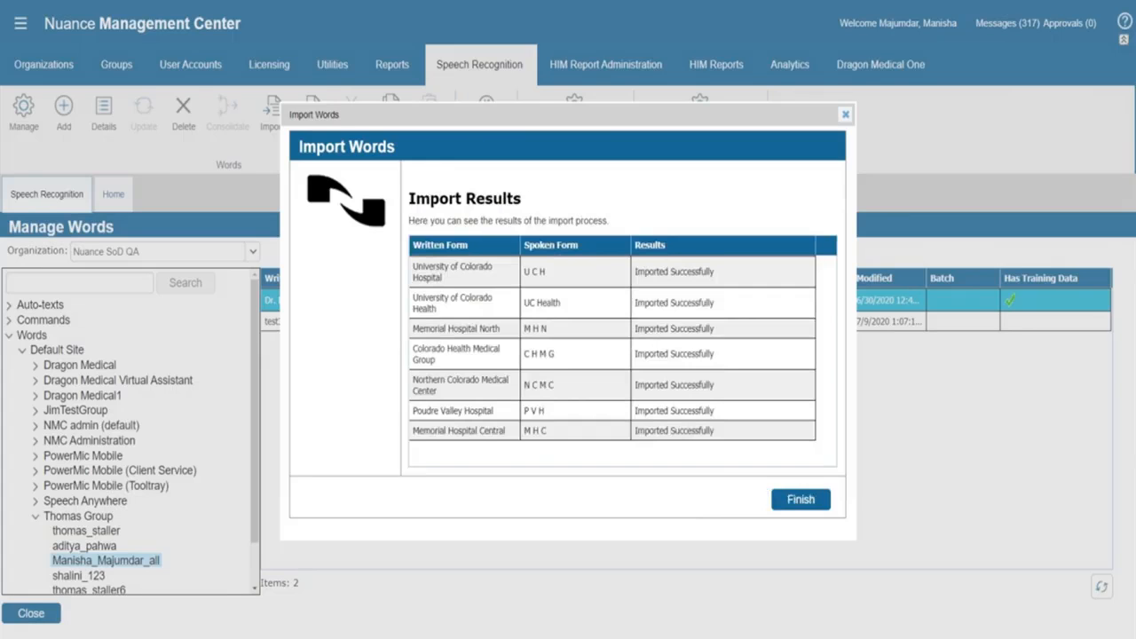
pyautogui.click(799, 499)
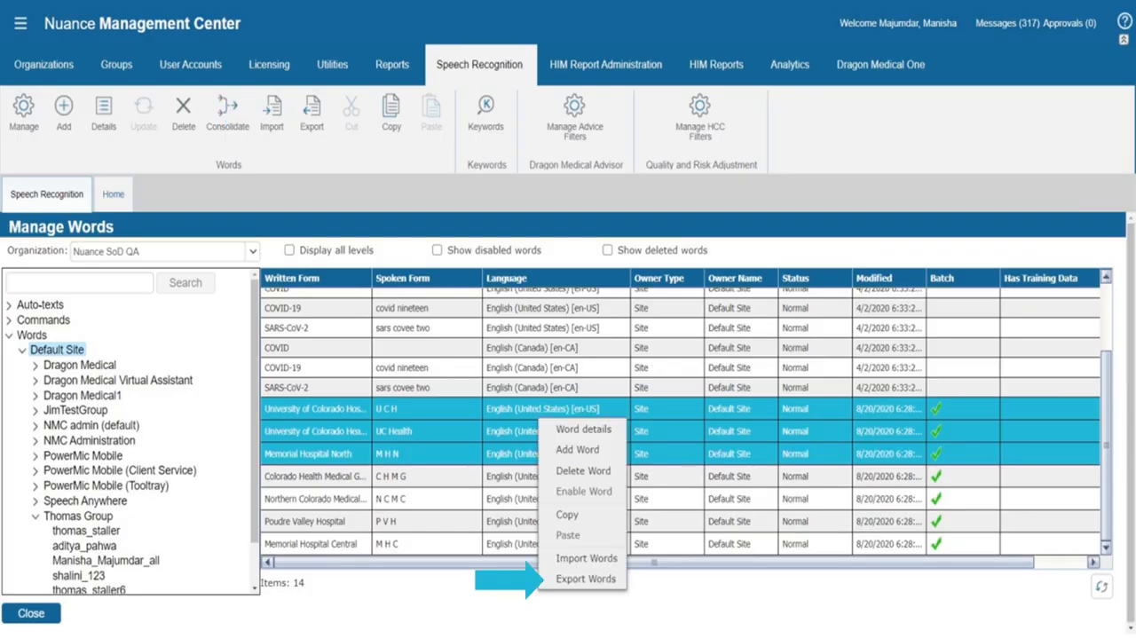
# Export the three selected hospital words and open the downloaded text file.
pyautogui.click(590, 583)
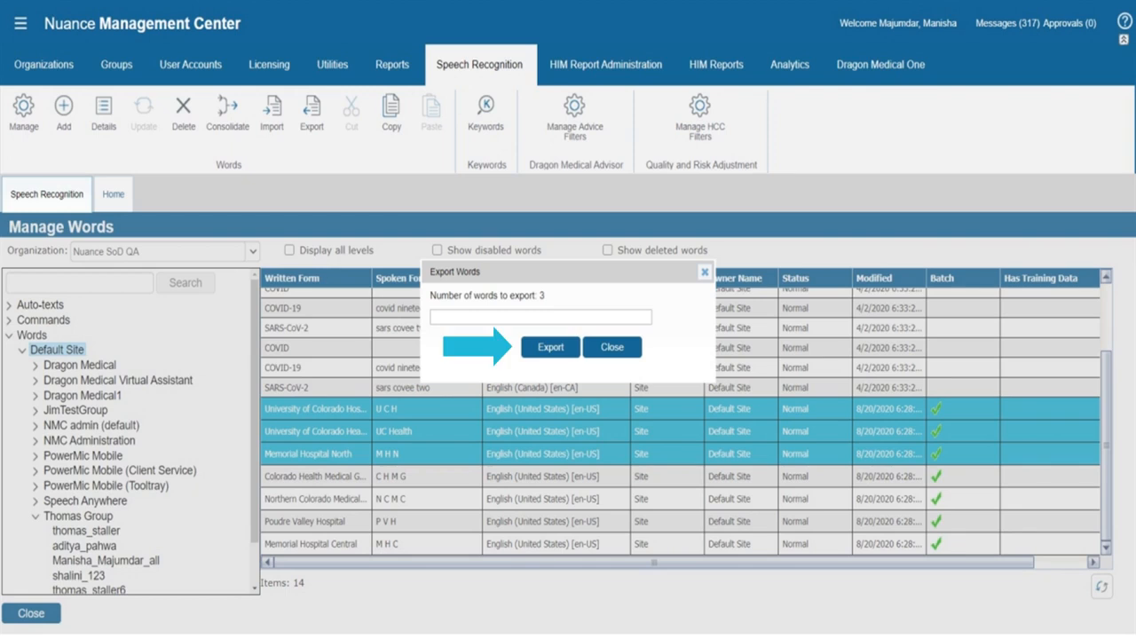
pyautogui.click(550, 346)
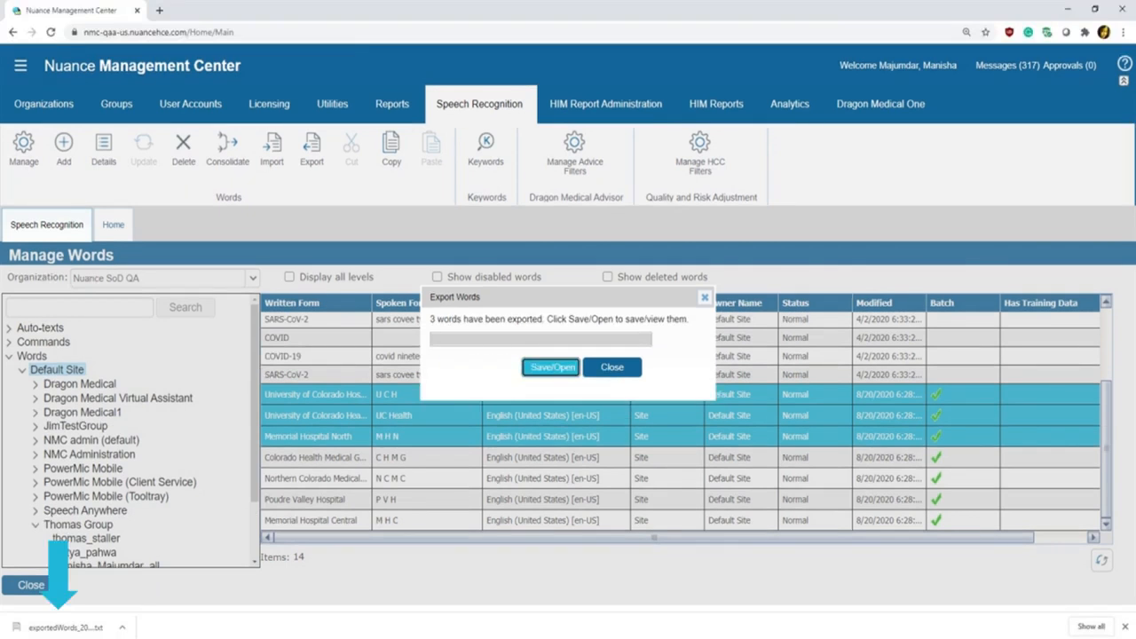
pyautogui.click(550, 366)
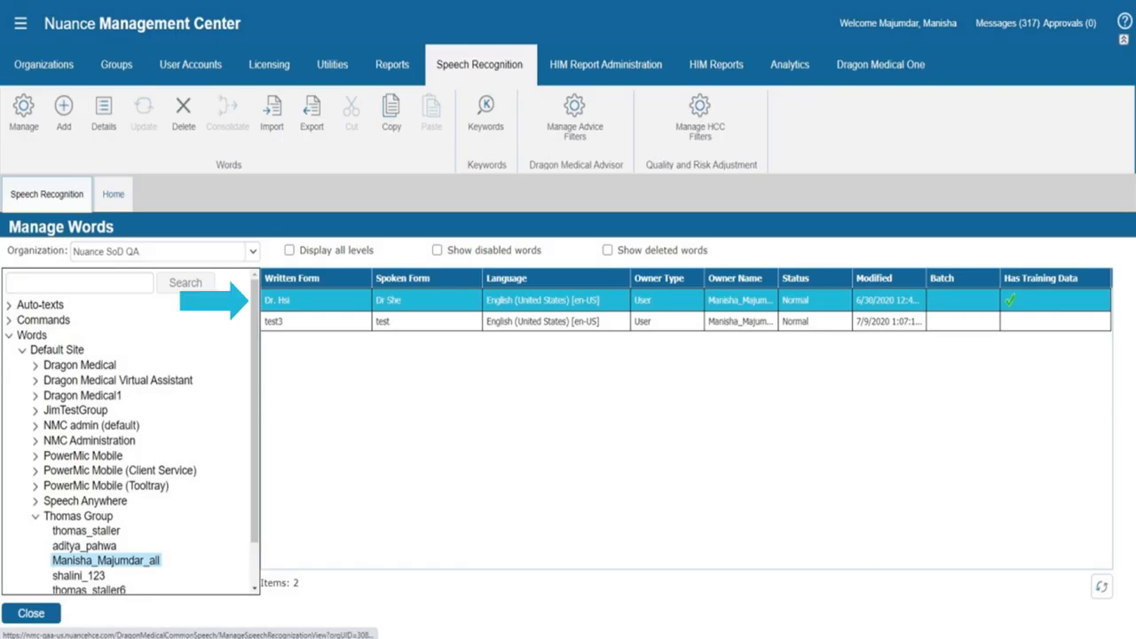
# Consolidate the Dr. Hsi word with higher-level matches and acknowledge the scheduling notice.
pyautogui.click(79, 514)
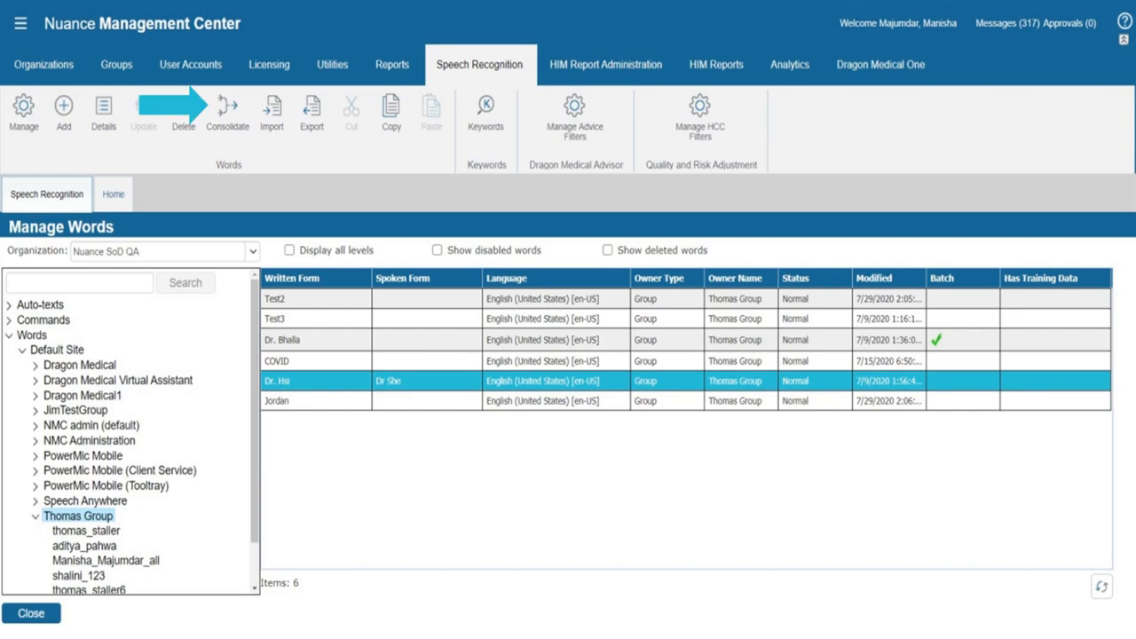
pyautogui.click(227, 108)
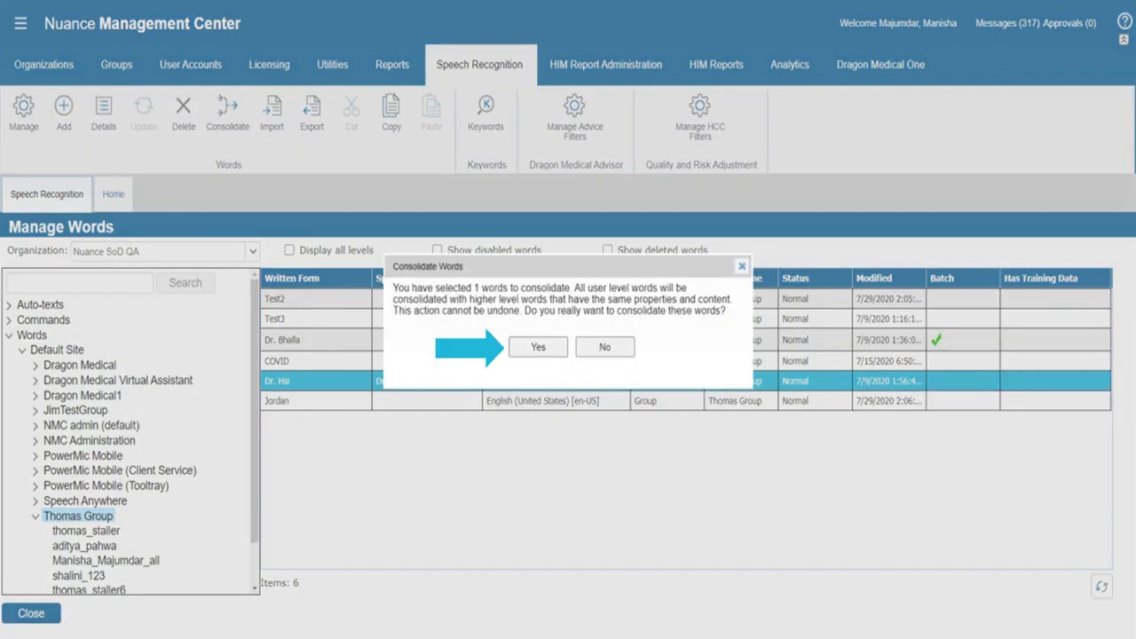
pyautogui.click(536, 346)
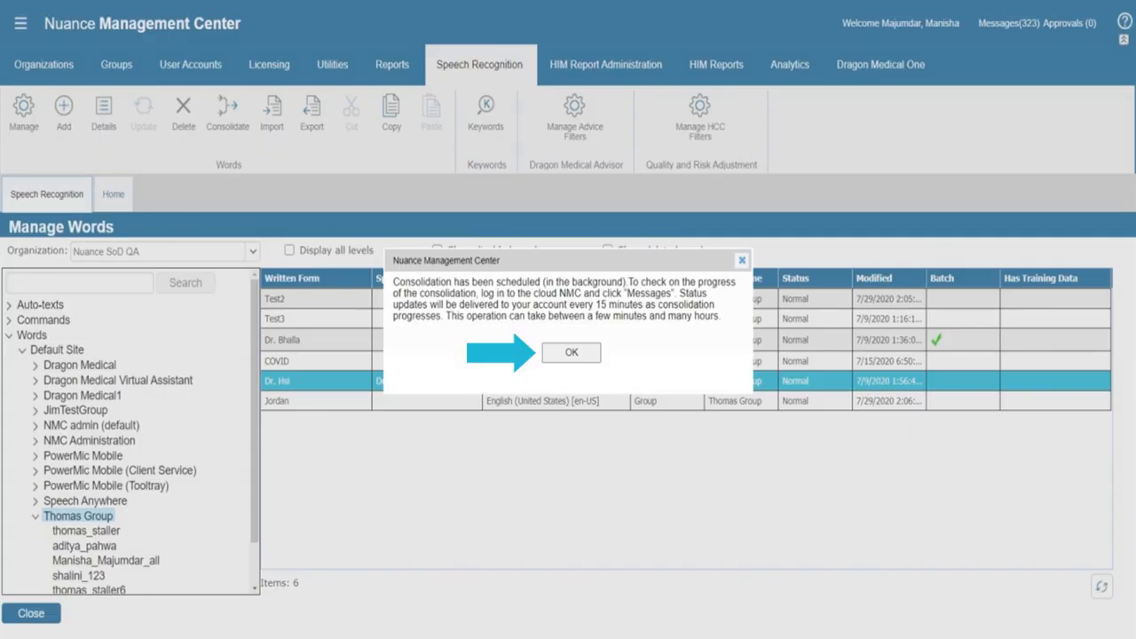
pyautogui.click(571, 352)
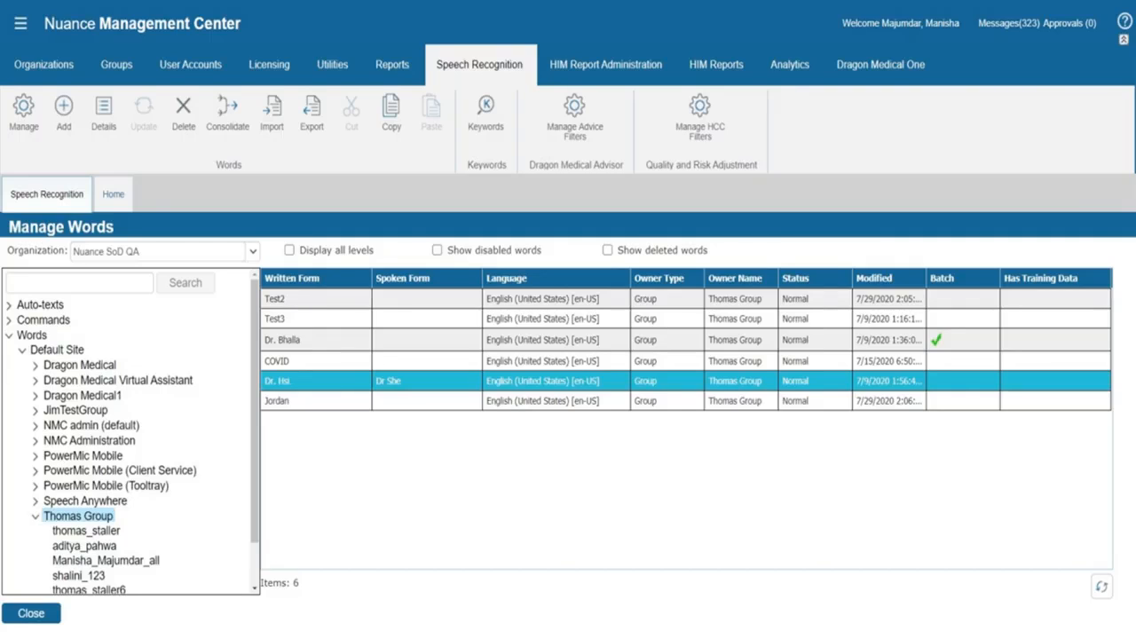
# Copy COVID into the Speech Anywhere group, confirm the paste, and return to Thomas Group's list.
pyautogui.rightClick(293, 362)
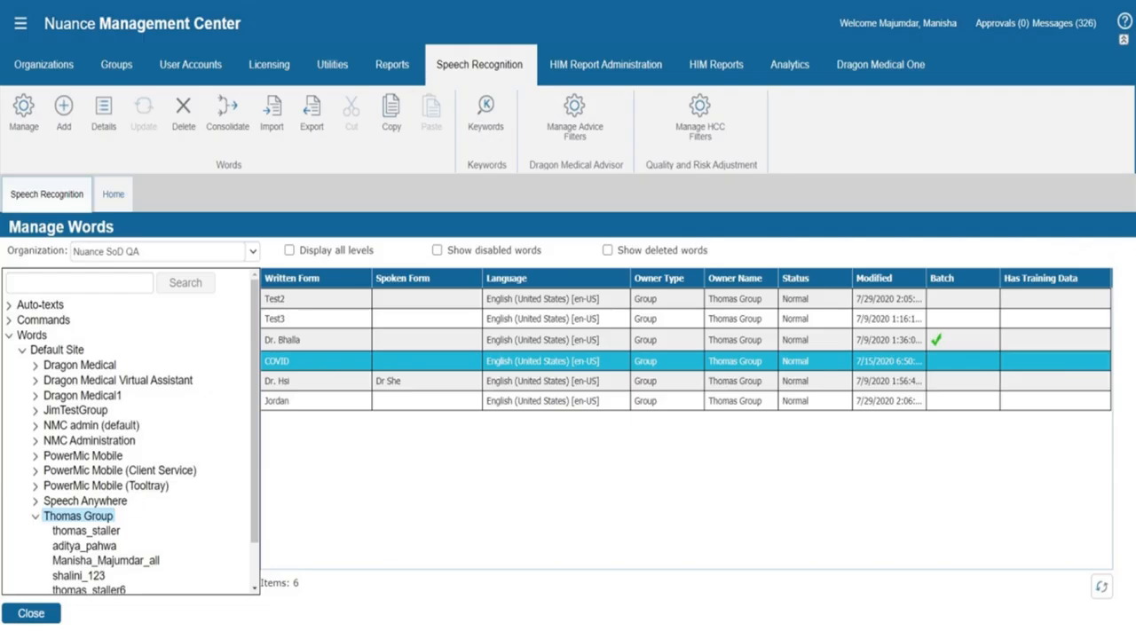
pyautogui.click(82, 501)
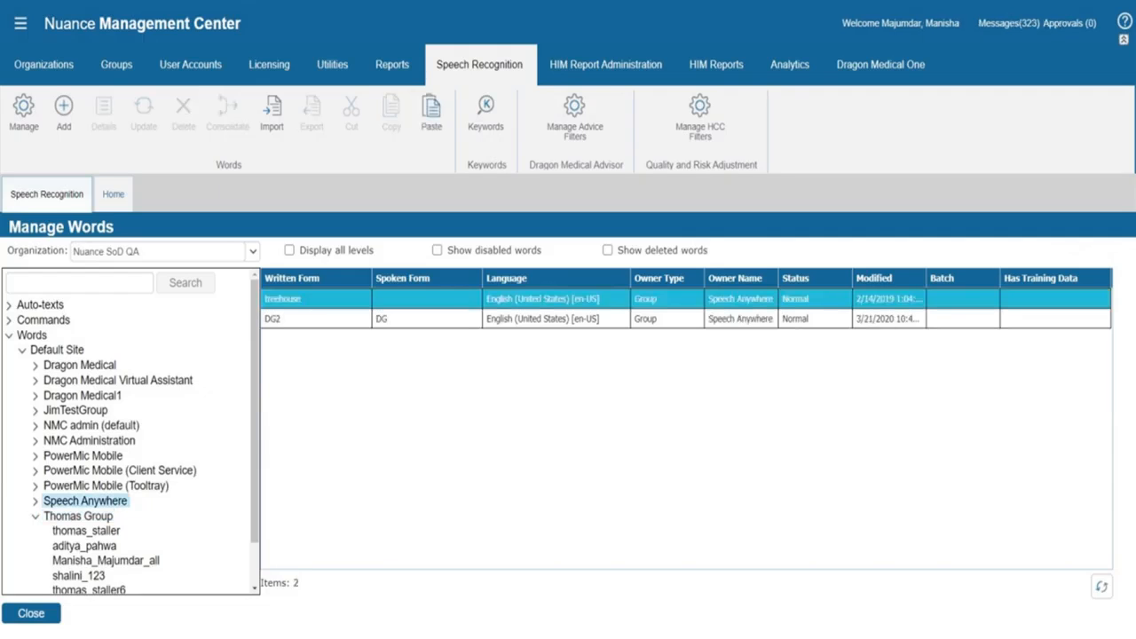
pyautogui.click(429, 107)
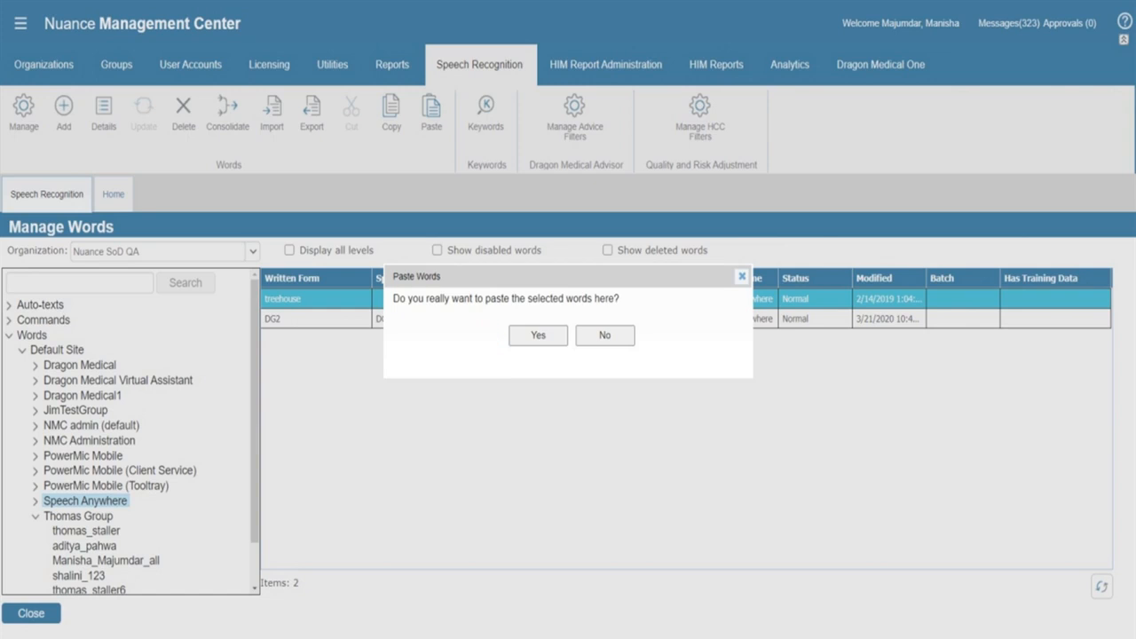
pyautogui.click(538, 334)
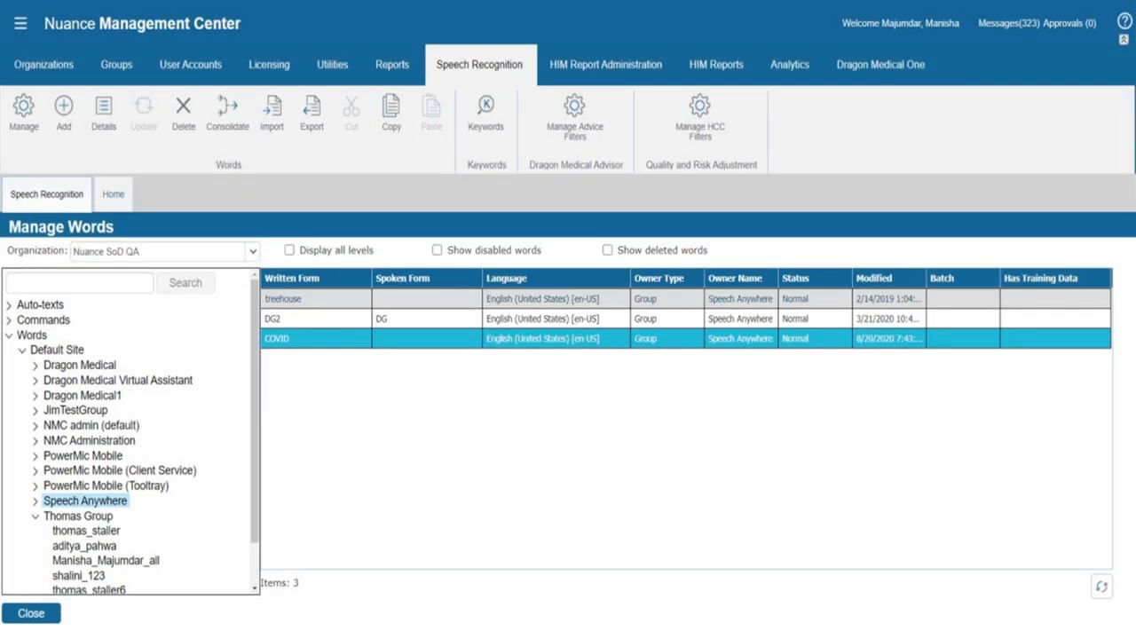
pyautogui.click(71, 515)
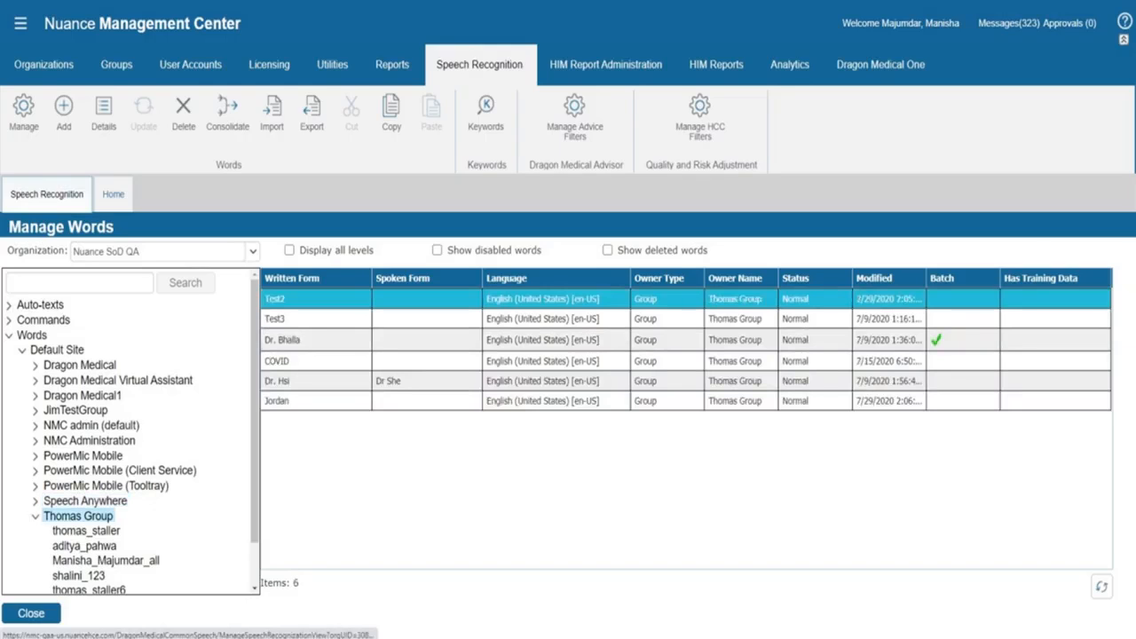